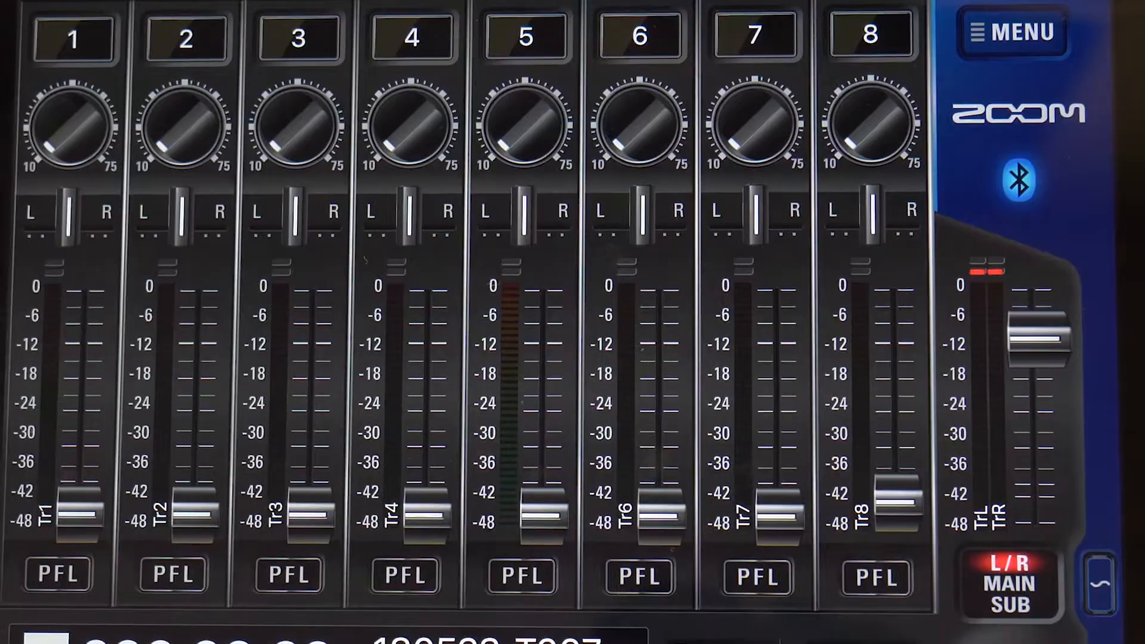
- Leave the mixer and show the MENU list with Finder, REC, Auto Mix and Slate Tone
click(1012, 33)
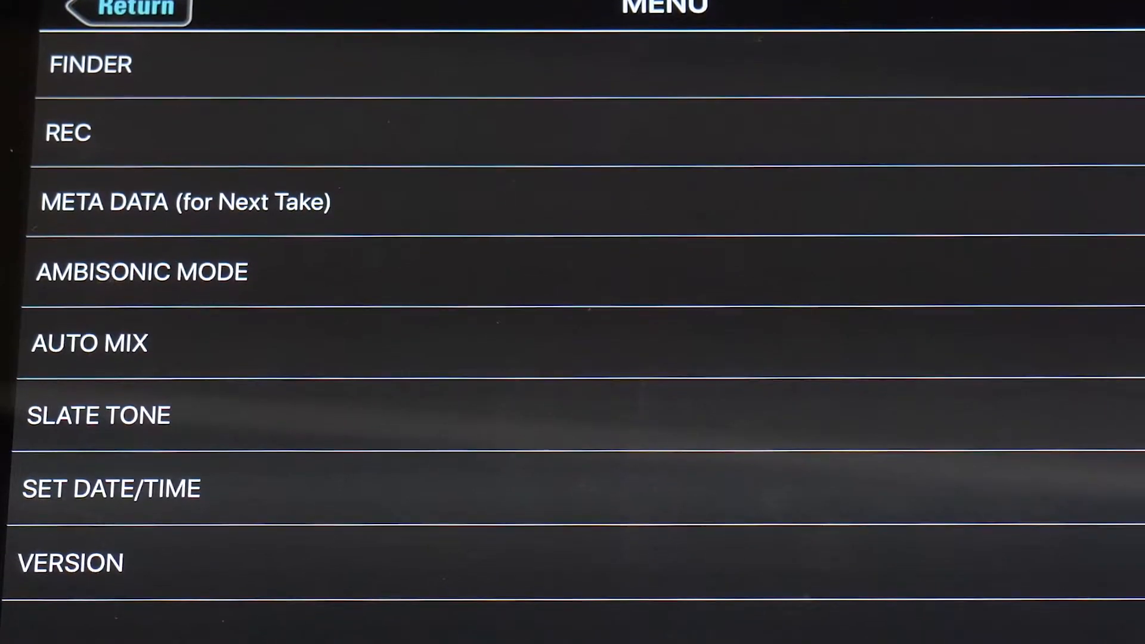